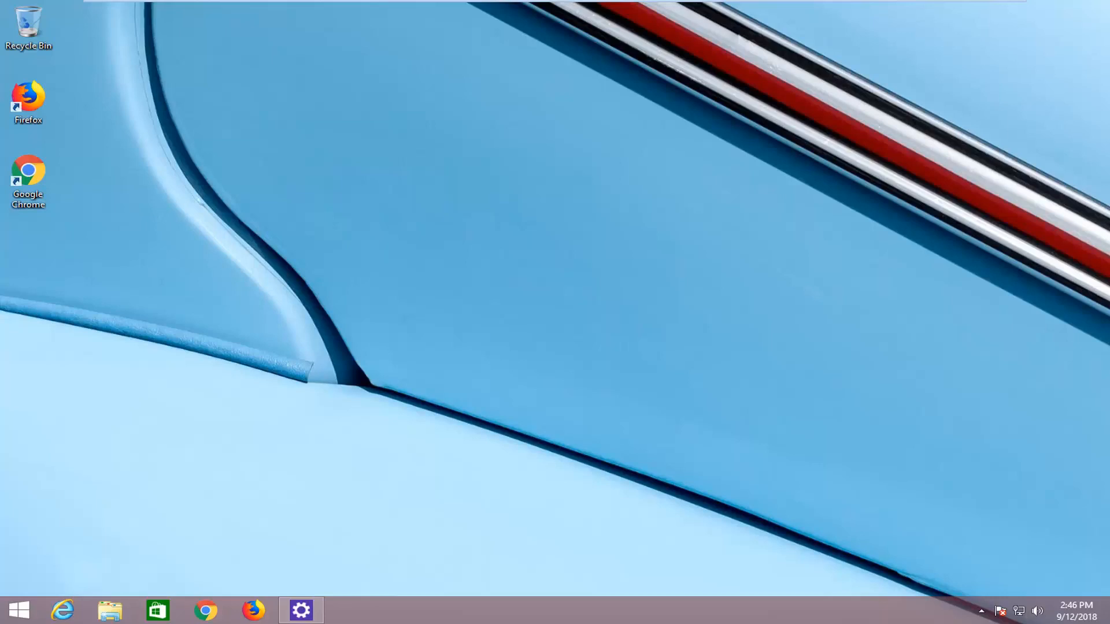
- From the Start screen, return to the desktop and open the taskbar's Properties dialog
click(18, 609)
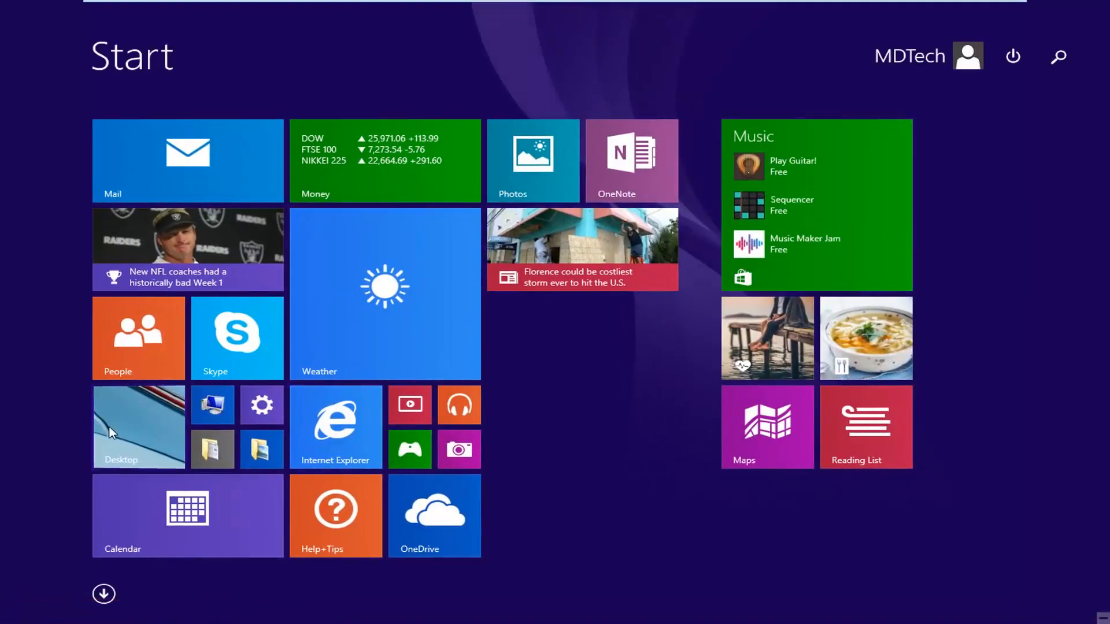
click(139, 426)
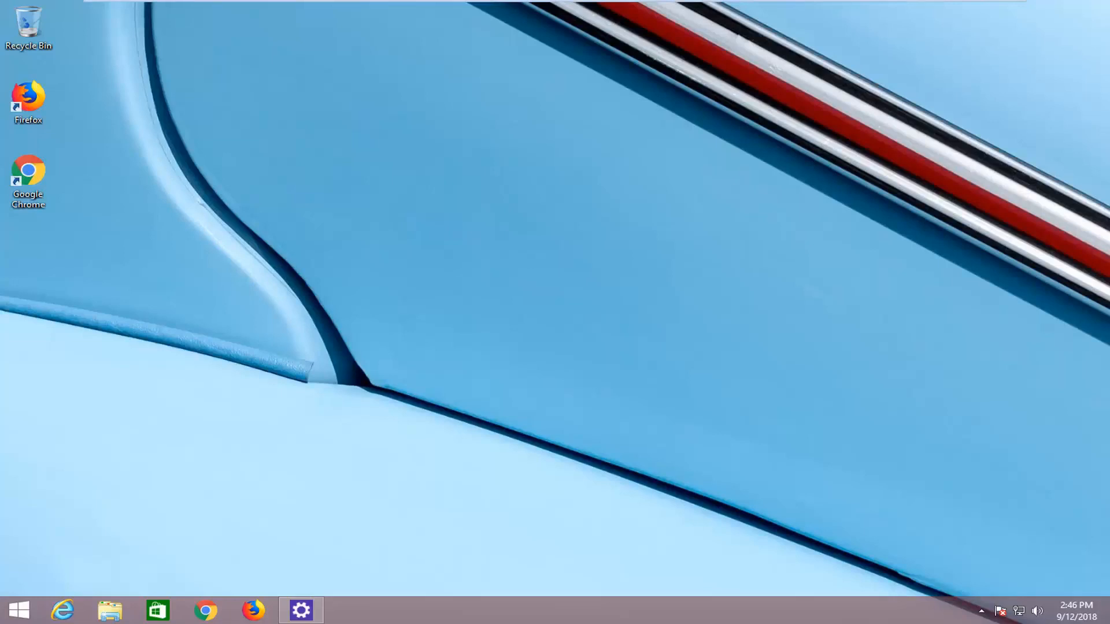
mouse_move(539, 479)
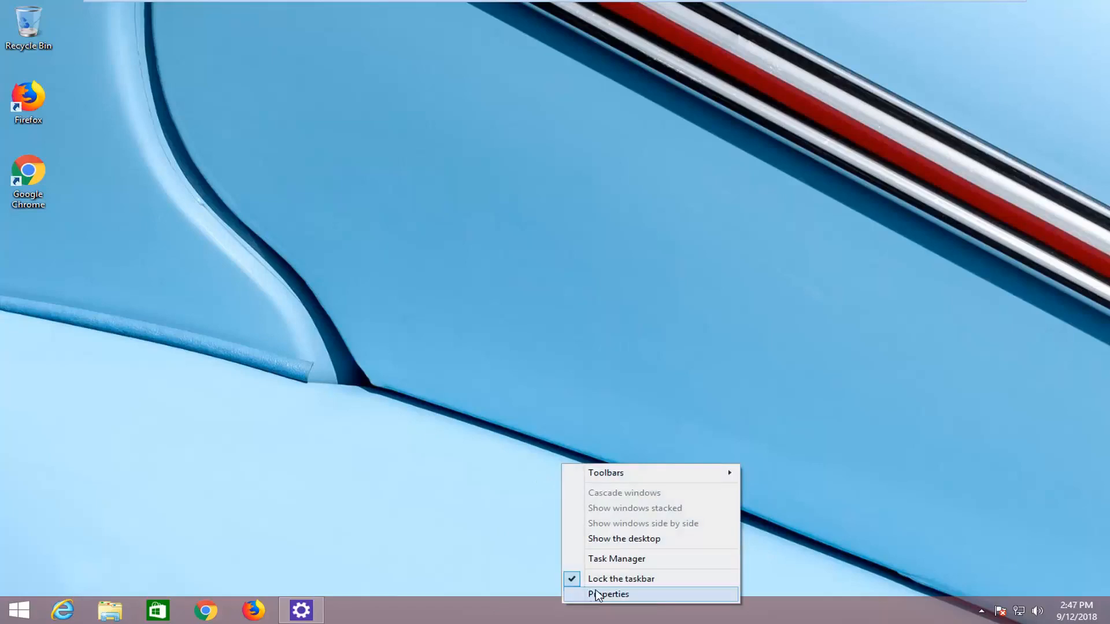
click(608, 594)
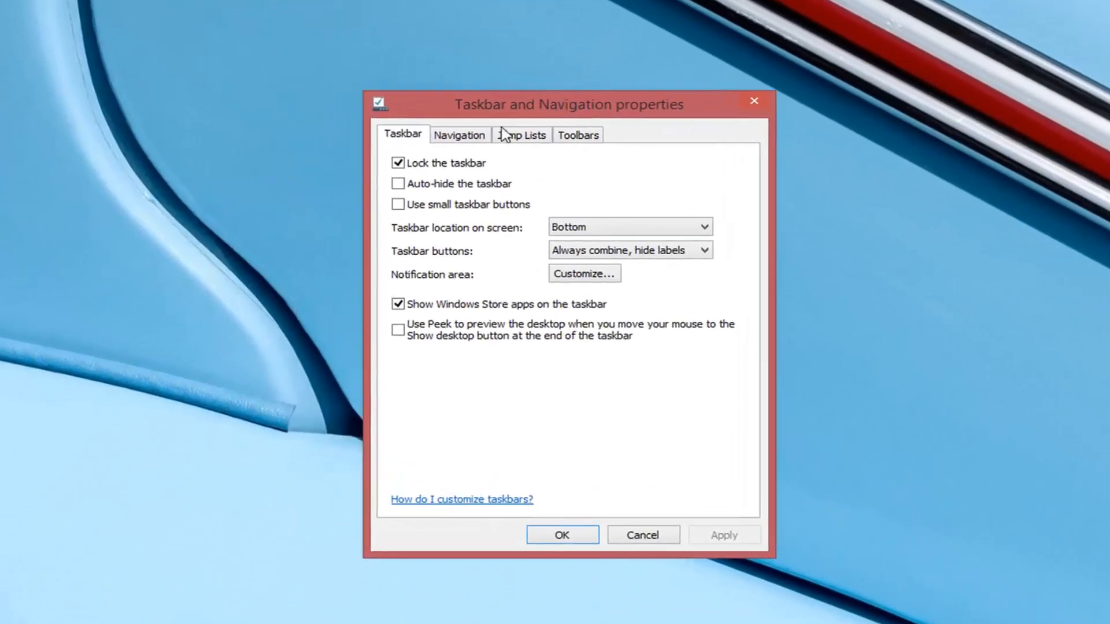
- On the Navigation tab, enable 'go to the desktop instead of Start' when signing in, and apply
click(458, 135)
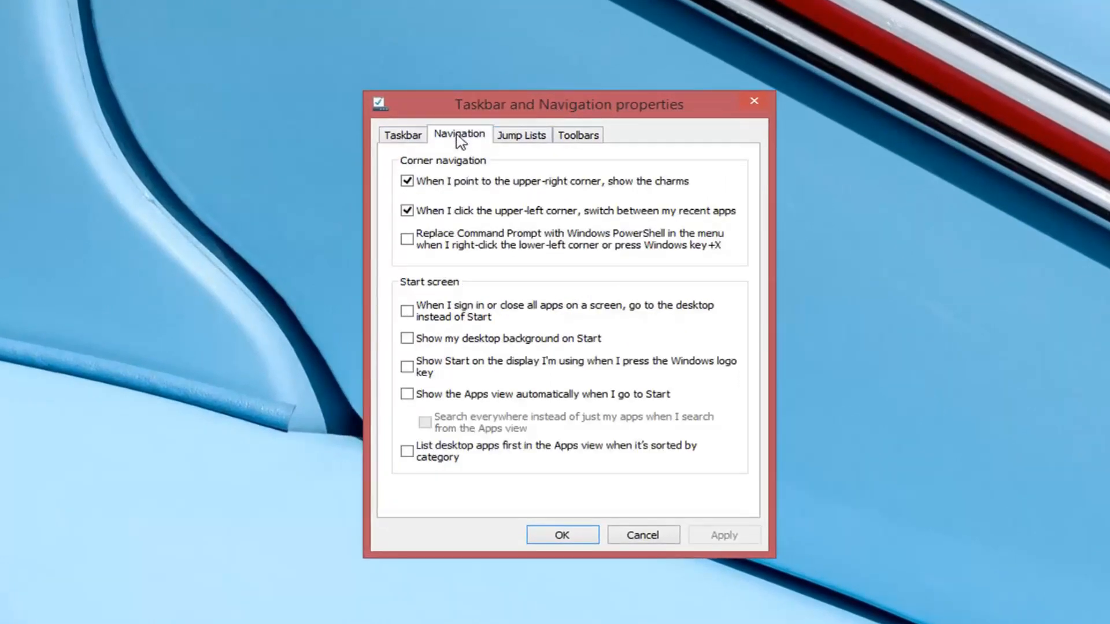
mouse_move(417, 299)
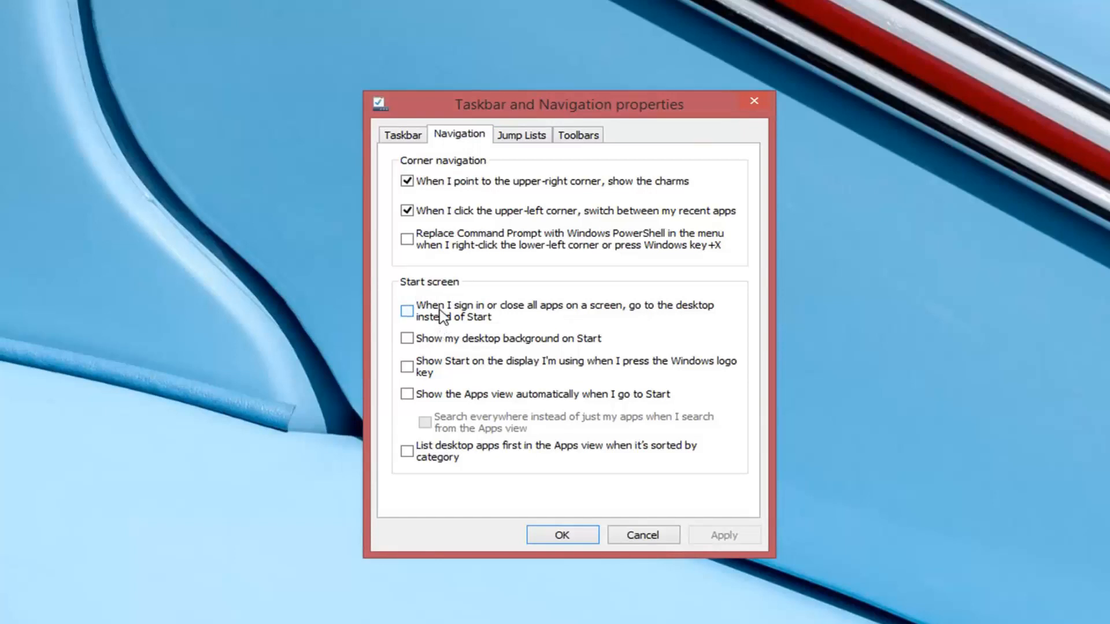
mouse_move(573, 318)
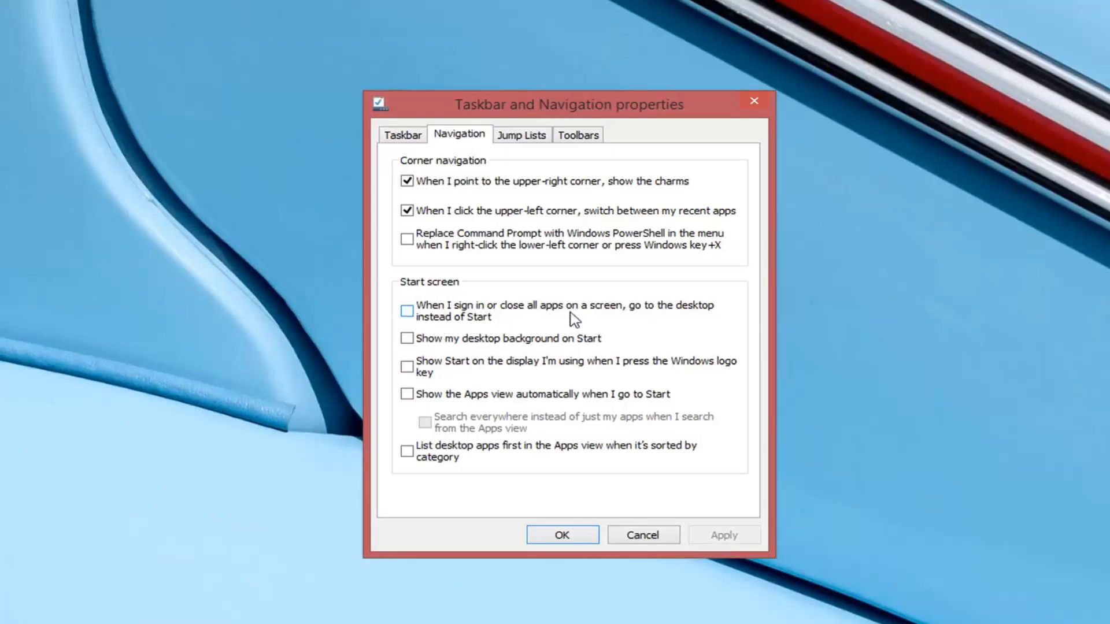
mouse_move(499, 322)
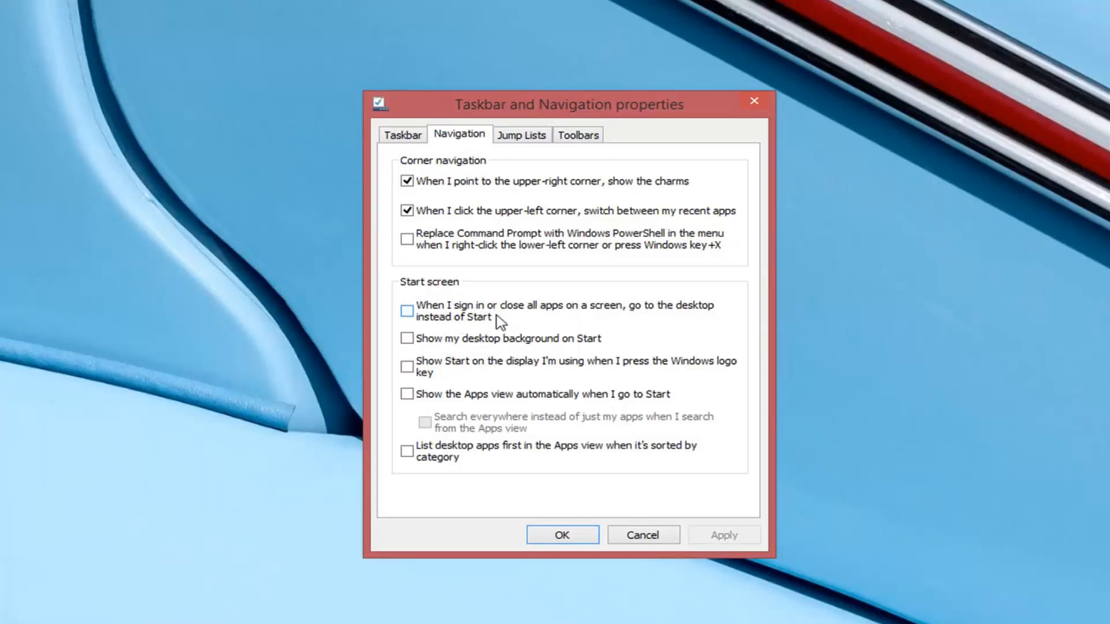
click(407, 311)
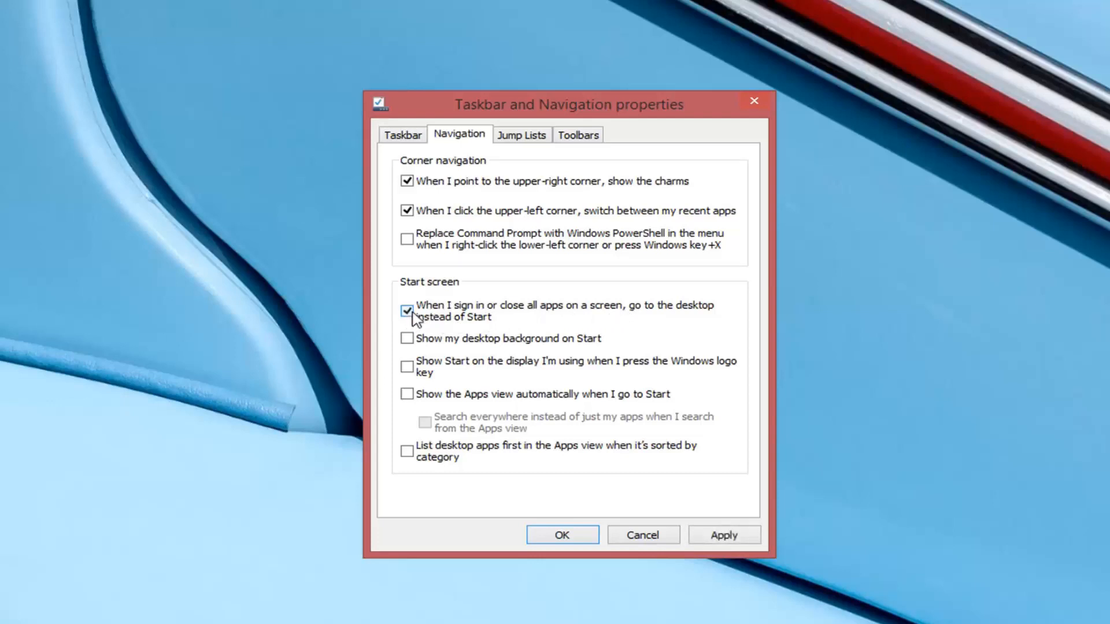
mouse_move(733, 532)
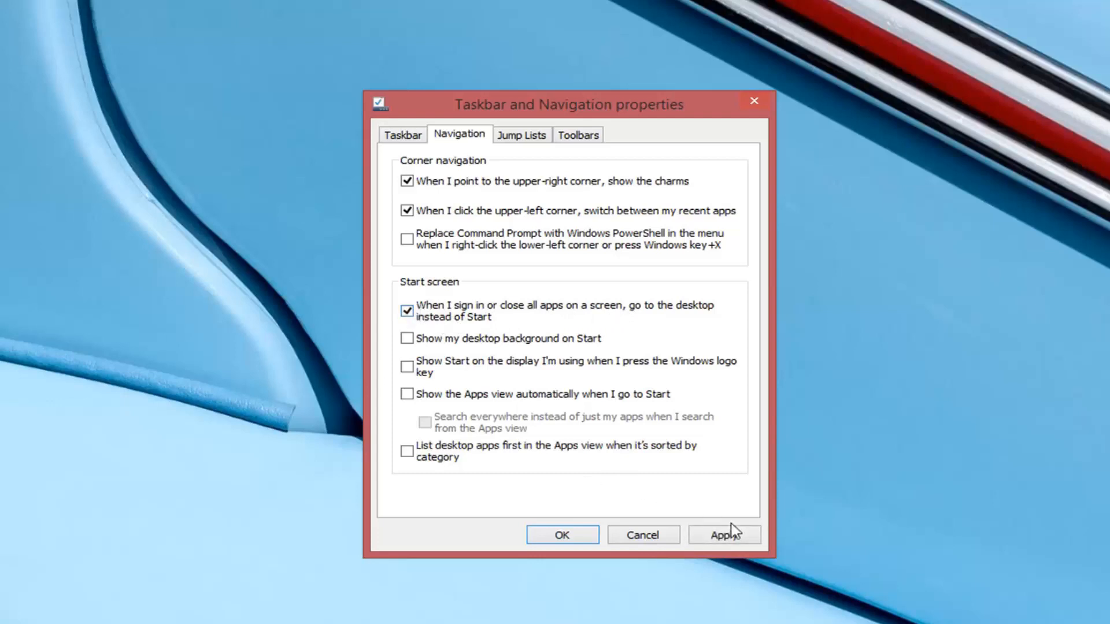
click(562, 534)
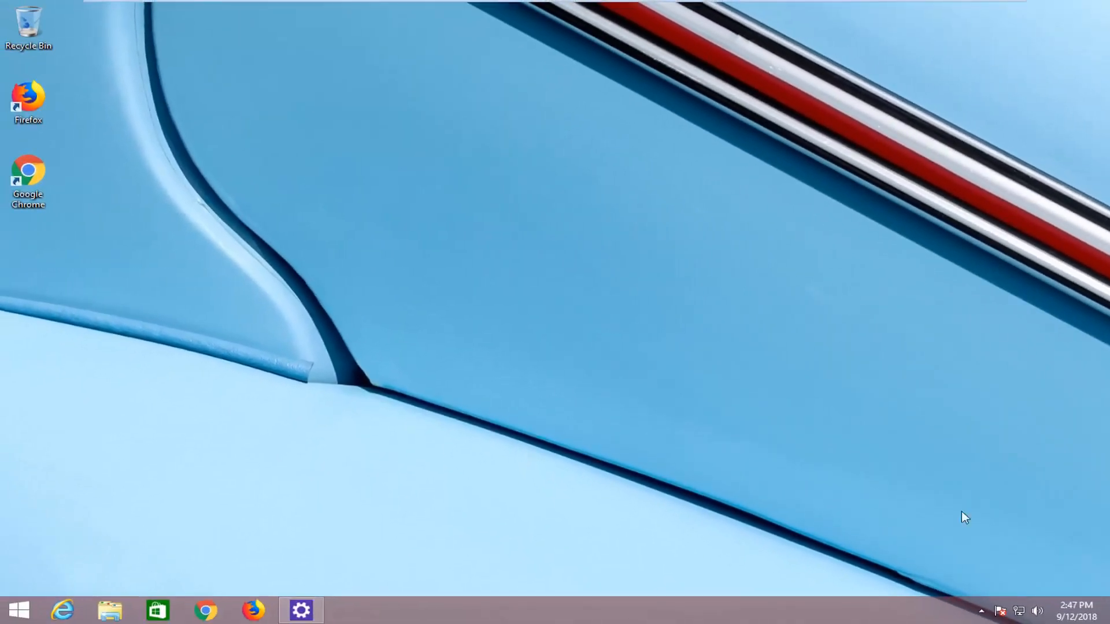